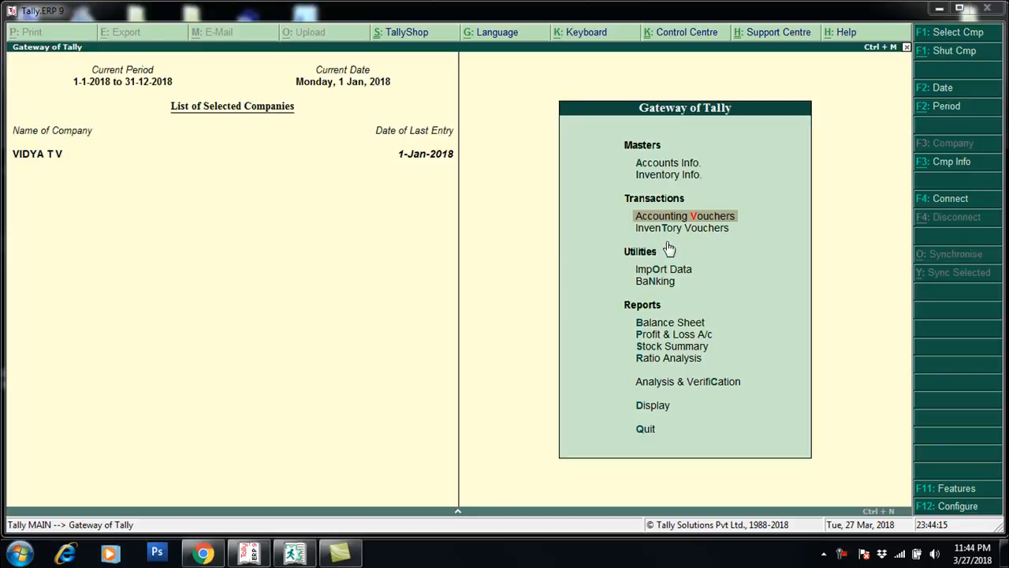
pyautogui.moveTo(713, 385)
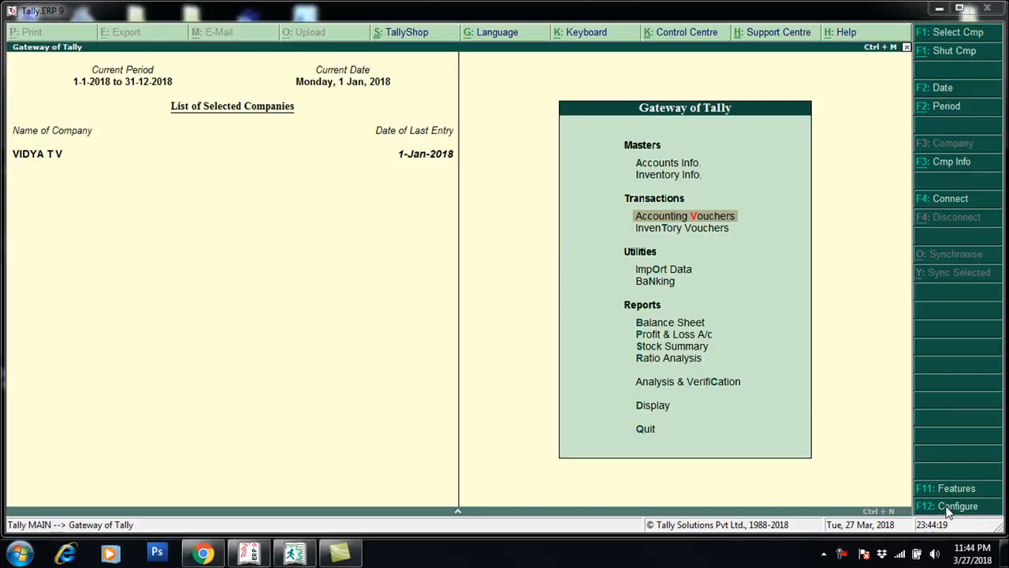
# Check Product & Features for the loaded lpp.txt TDL add-on.
pyautogui.click(956, 505)
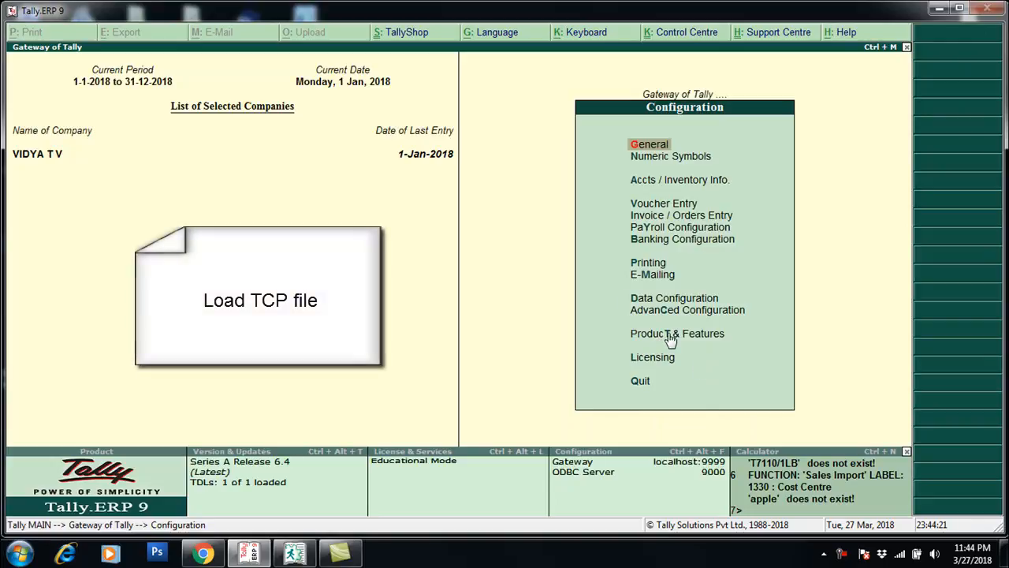
pyautogui.click(676, 332)
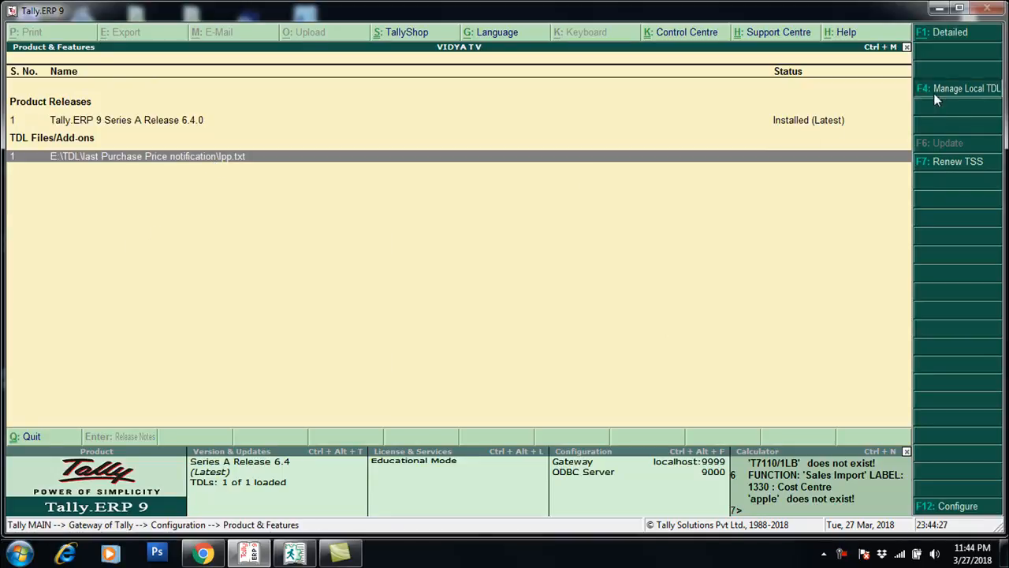
pyautogui.click(966, 88)
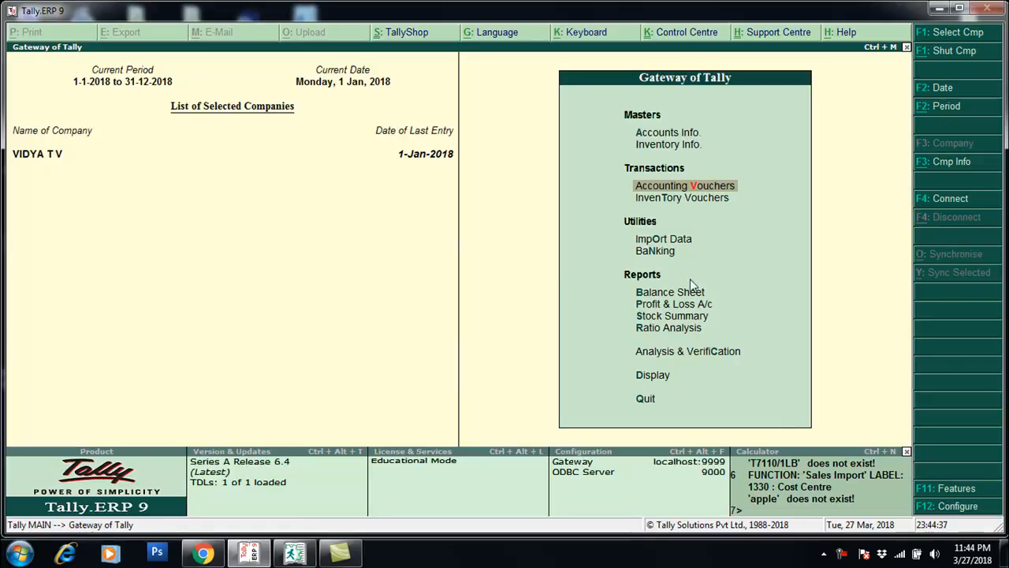
# Open the Day Book from Display to find the Abc Company purchase.
pyautogui.click(652, 374)
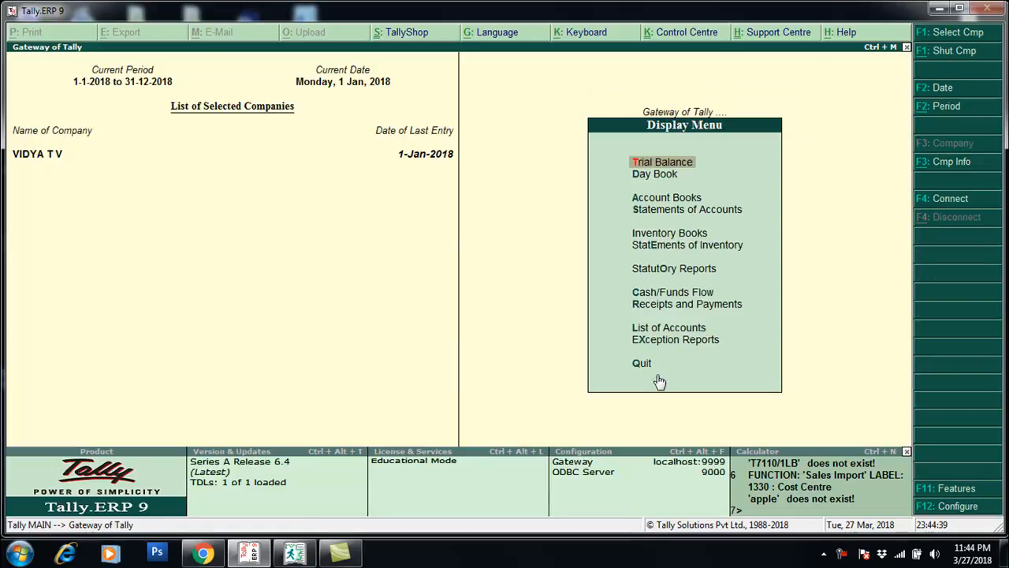
pyautogui.click(654, 173)
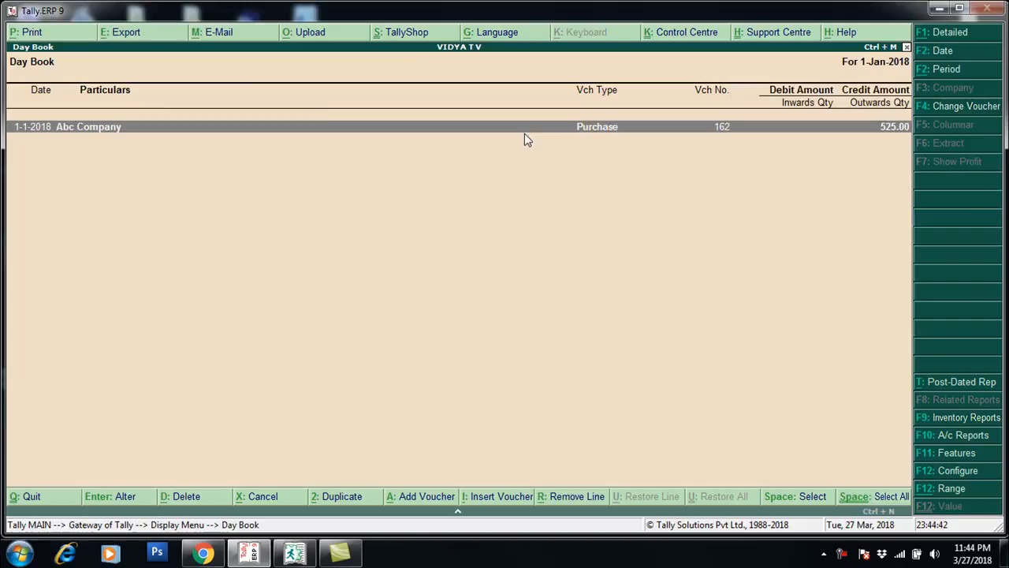
pyautogui.moveTo(104, 130)
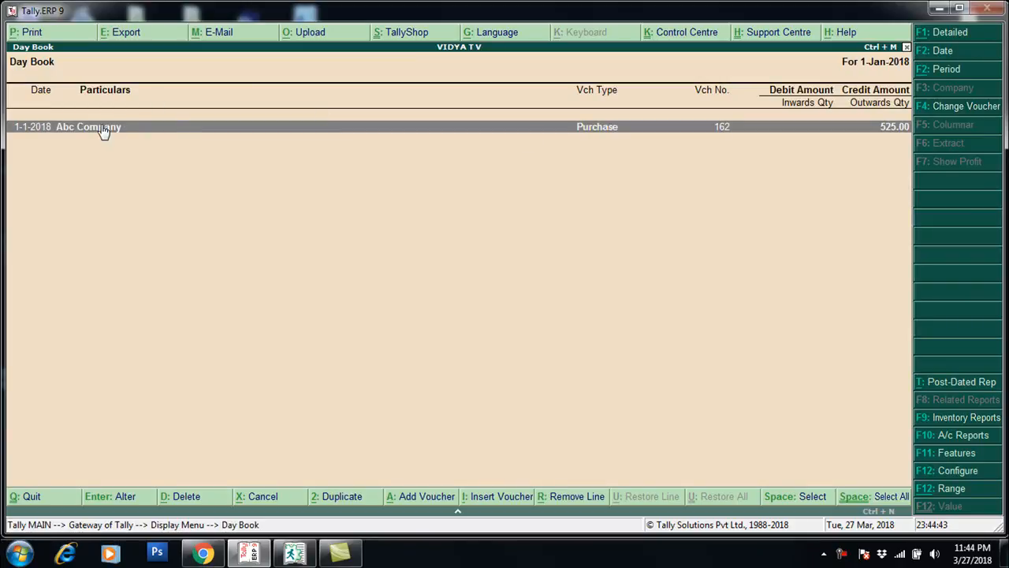
pyautogui.moveTo(615, 137)
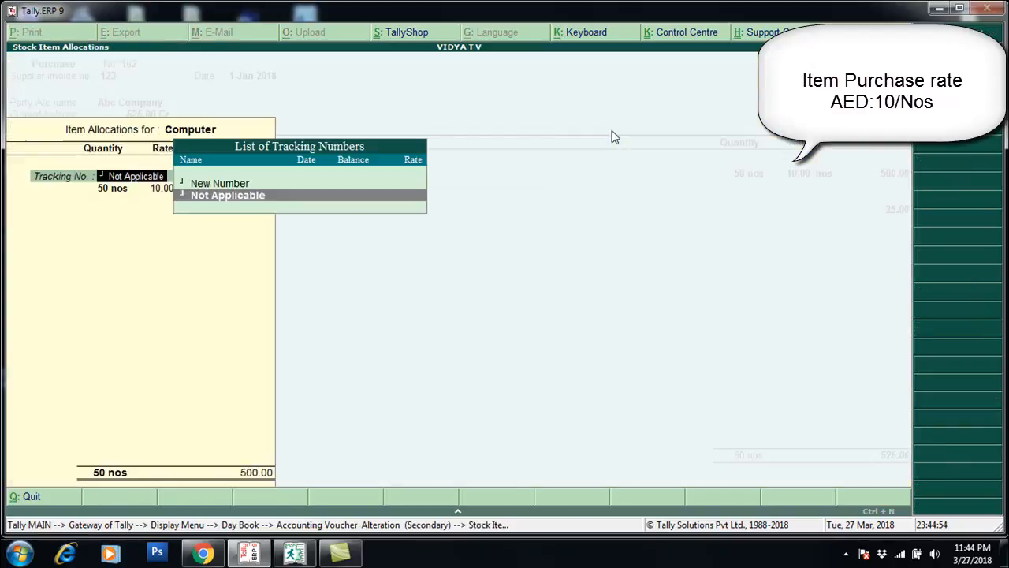
# Accept the Abc Company purchase voucher with Not Applicable tracking.
pyautogui.click(227, 194)
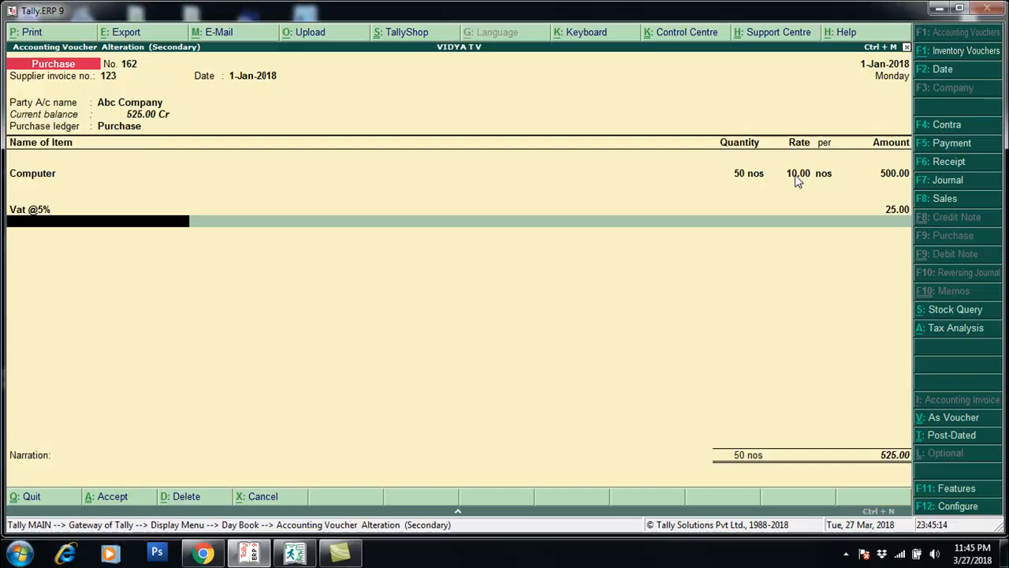
pyautogui.moveTo(803, 180)
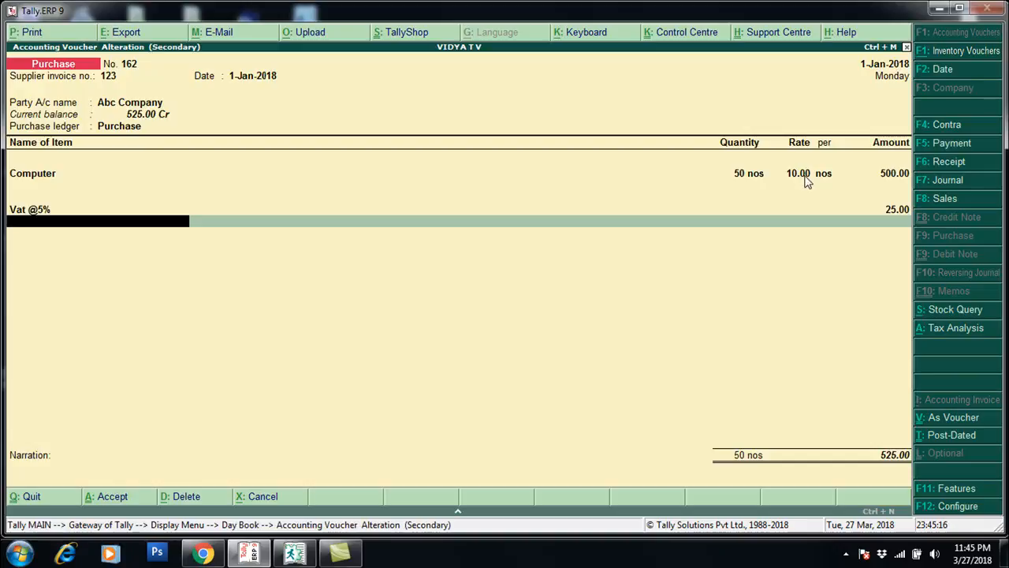
pyautogui.press('enter')
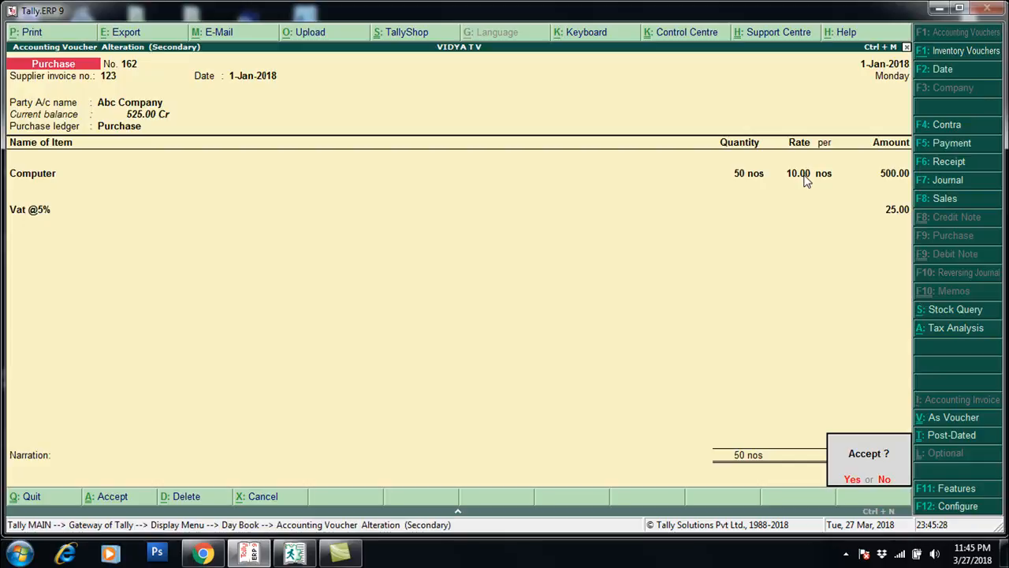
pyautogui.click(852, 479)
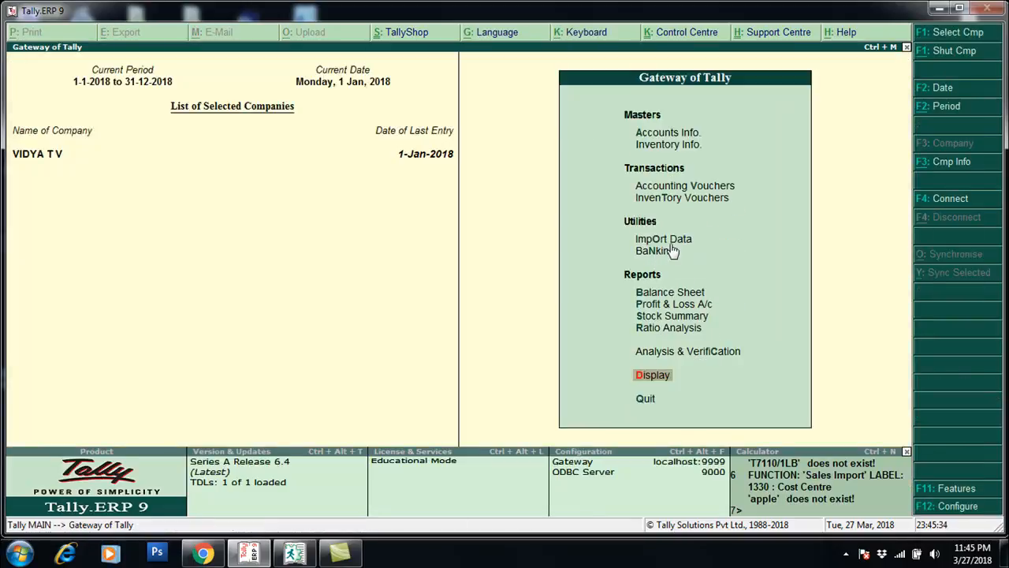
pyautogui.moveTo(663, 239)
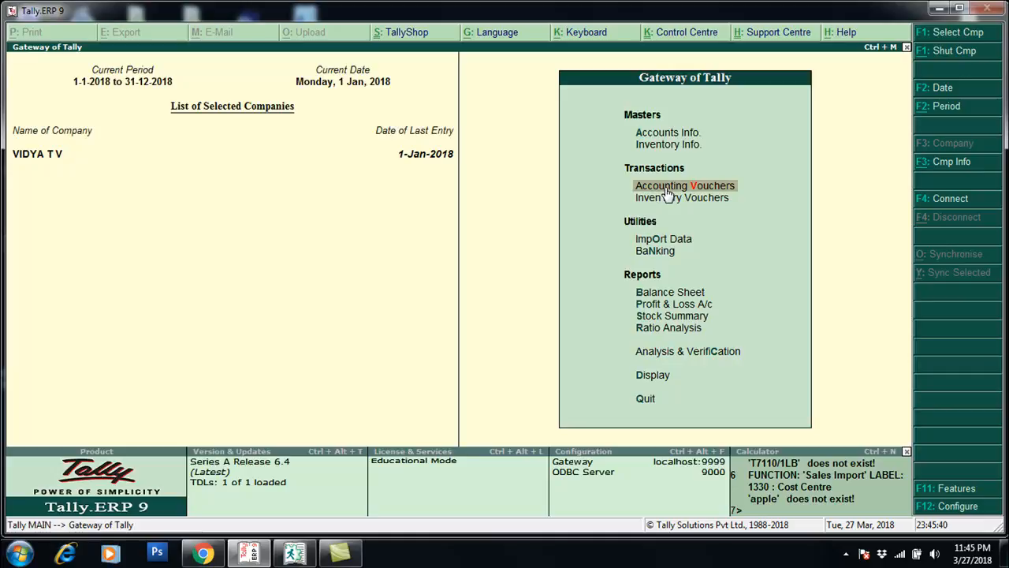
# Open Accounting Vouchers from the Gateway of Tally.
pyautogui.click(684, 185)
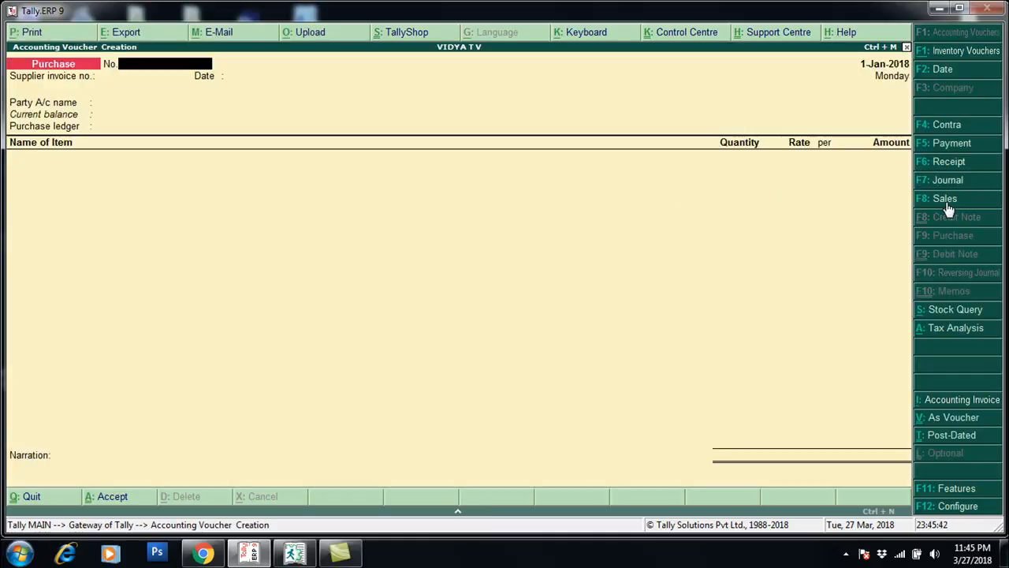
# Start a sales invoice for Xyz Company with Not Applicable tracking.
pyautogui.click(944, 198)
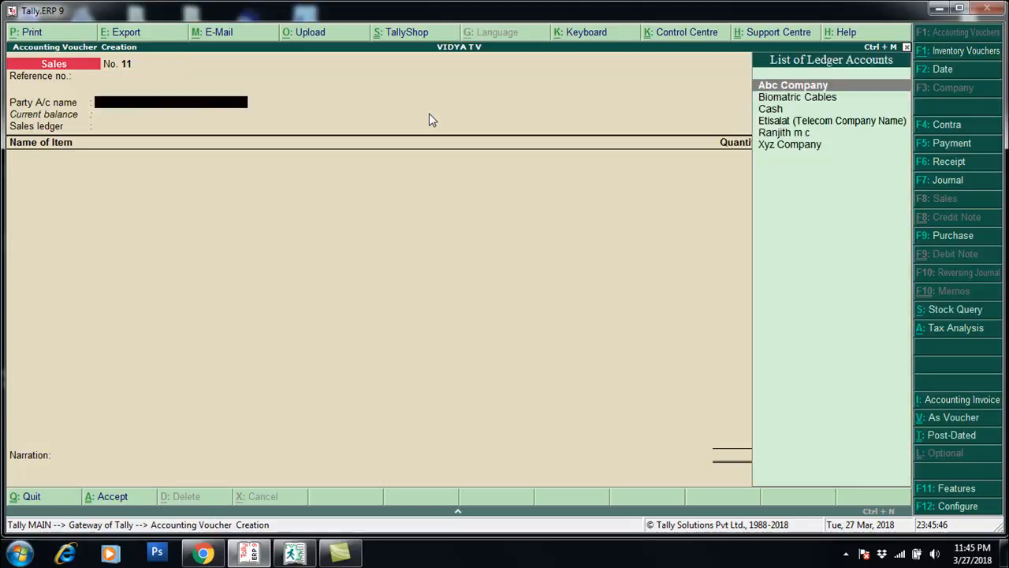
pyautogui.write('Xyz Company')
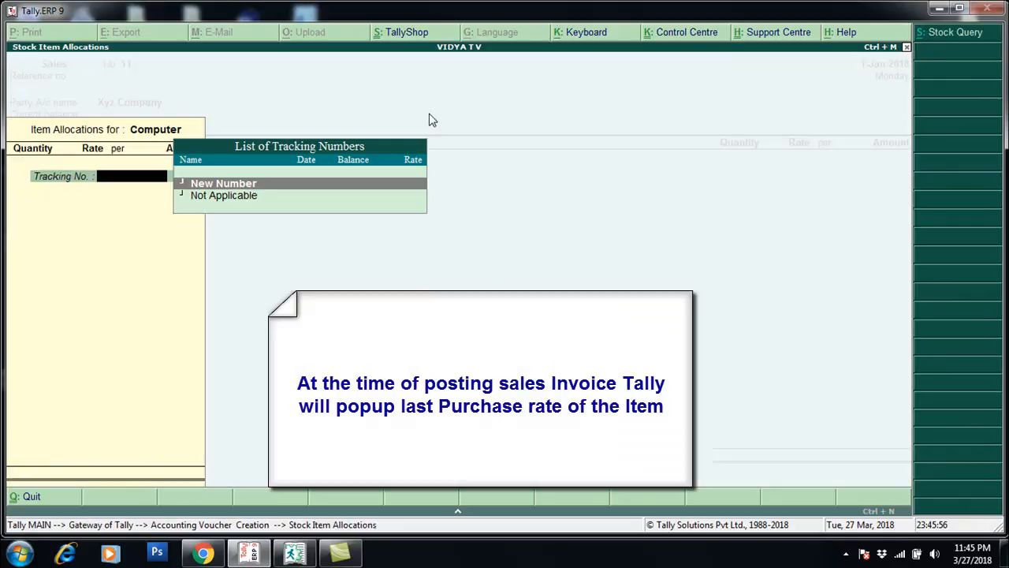
pyautogui.click(224, 195)
pyautogui.write('10')
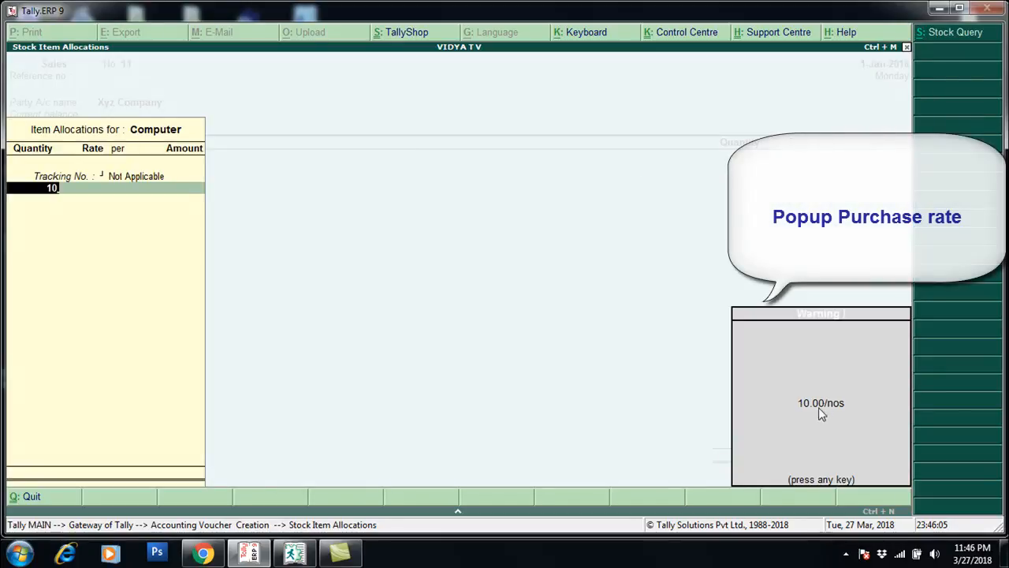
pyautogui.moveTo(830, 421)
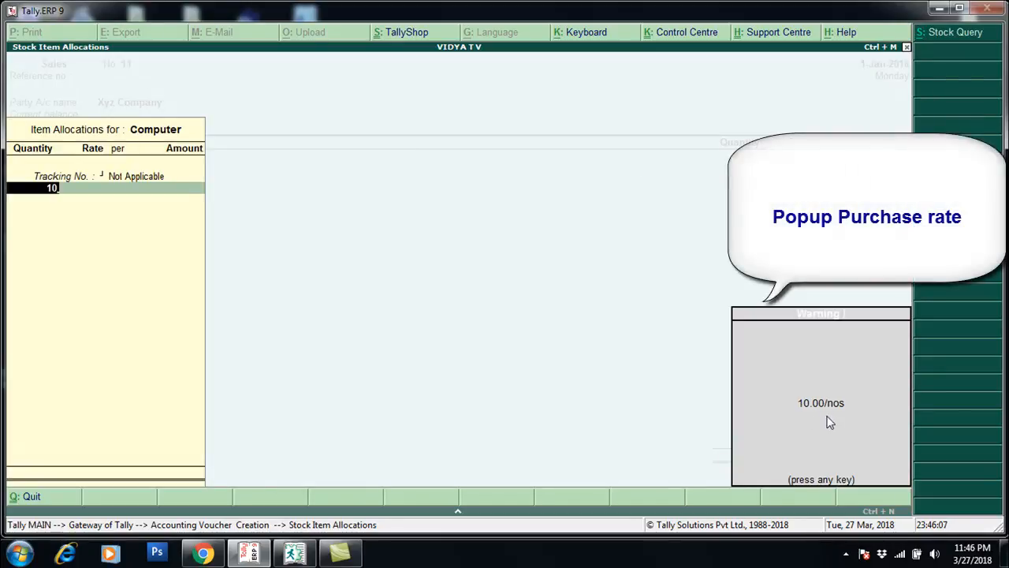
# Dismiss the last purchase rate warning and enter 15 in the rate field.
pyautogui.press('enter')
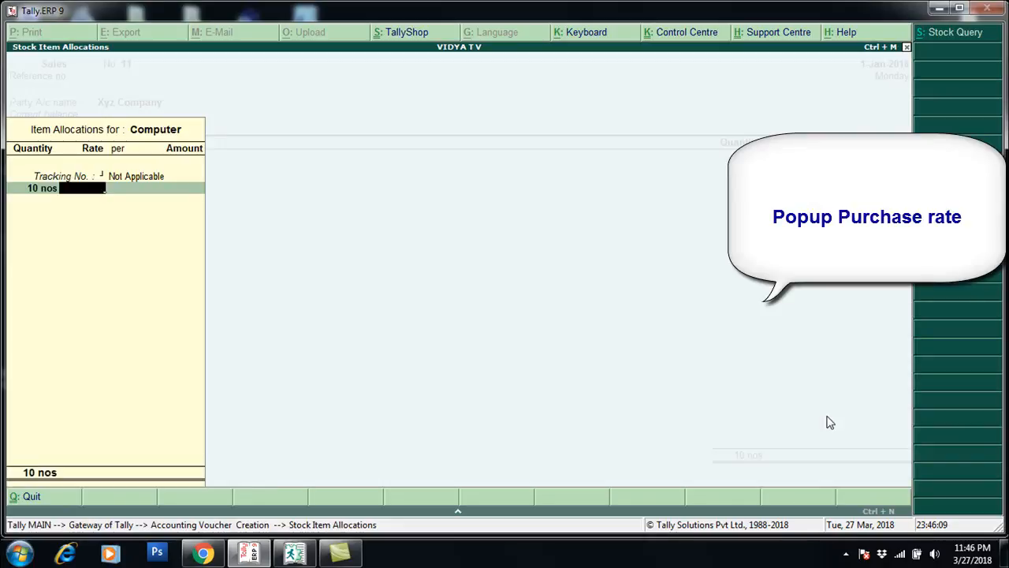
pyautogui.write('15')
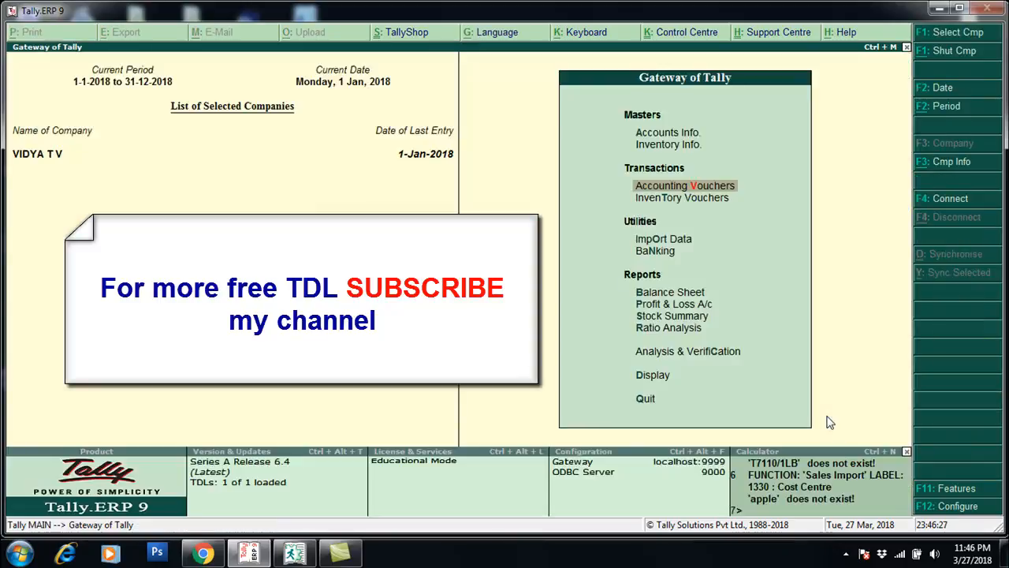
pyautogui.moveTo(800, 469)
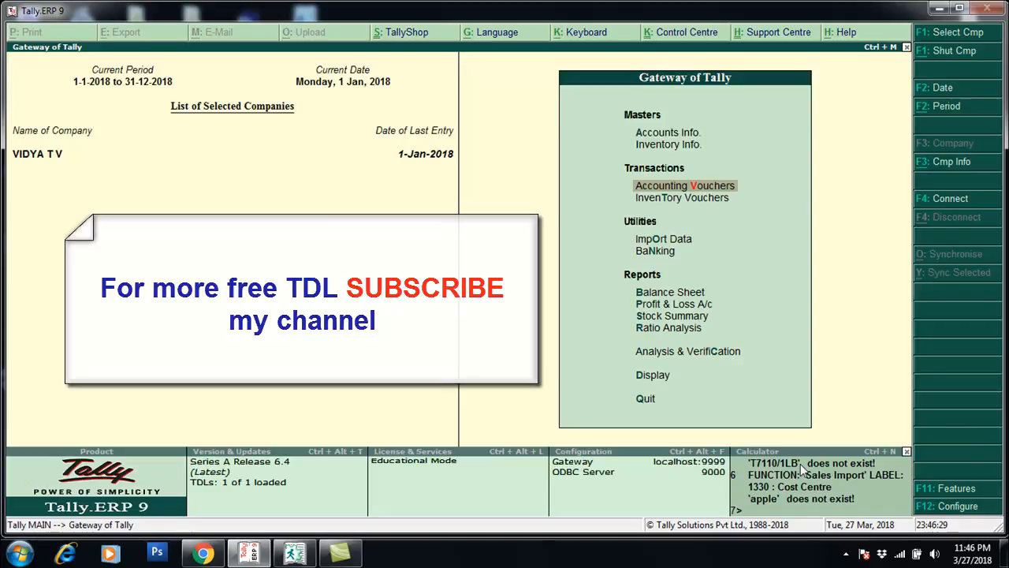